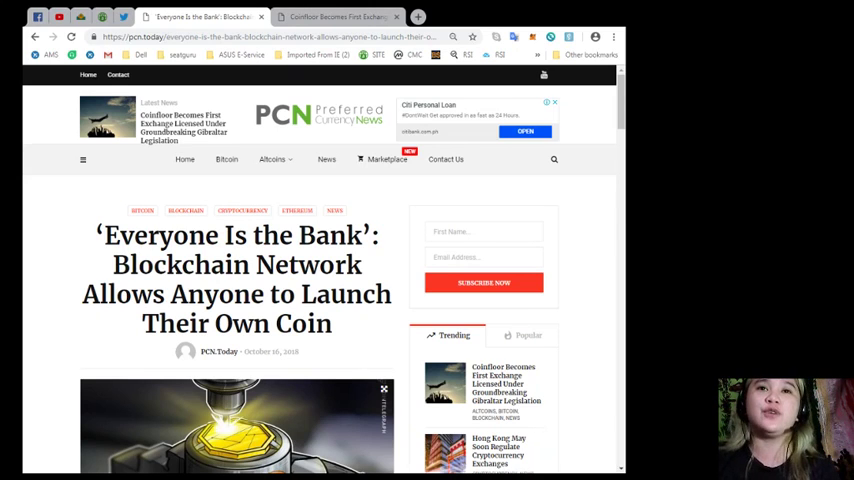
mouse_move(49, 213)
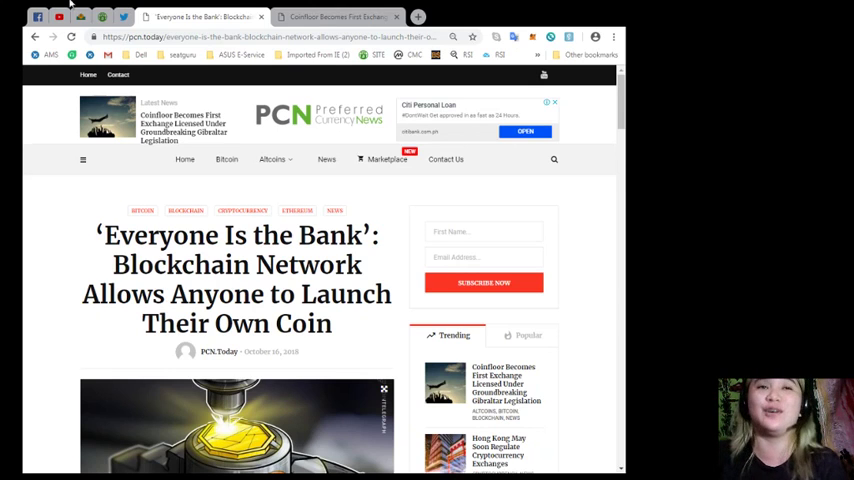
Glance at the Coinfloor Gibraltar licensing article, then return to the Everyone Is the Bank article
left_click(340, 17)
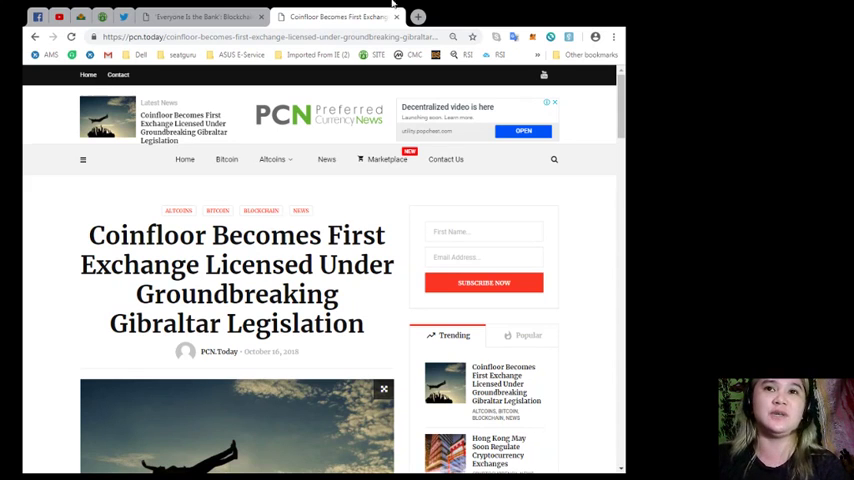
scroll("down", 3)
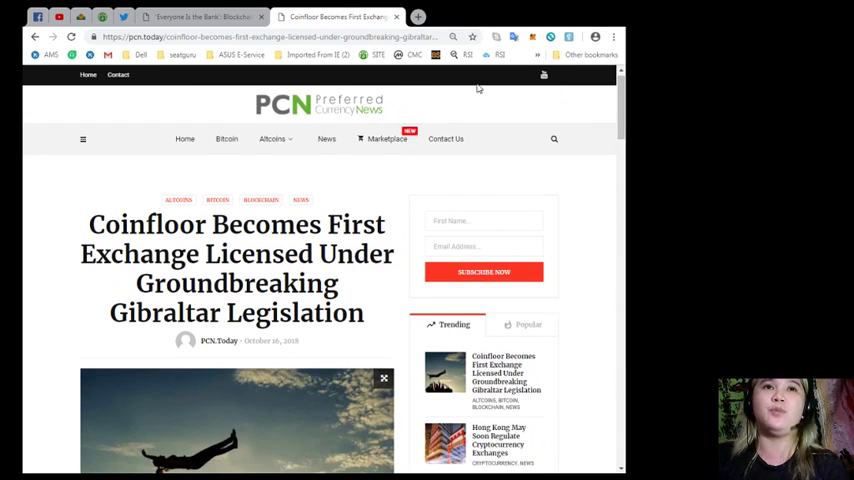
left_click(205, 17)
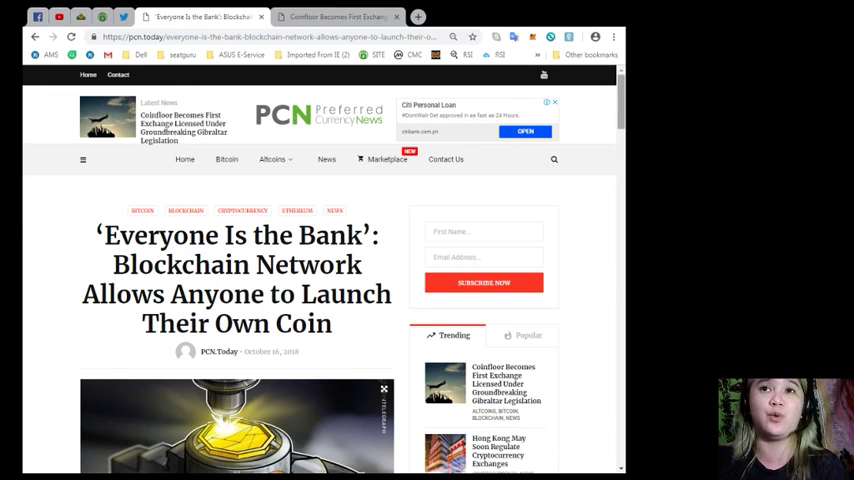
Scroll the Everyone Is the Bank article down to the 'Three main goals' heading about Minter
scroll("down", 3)
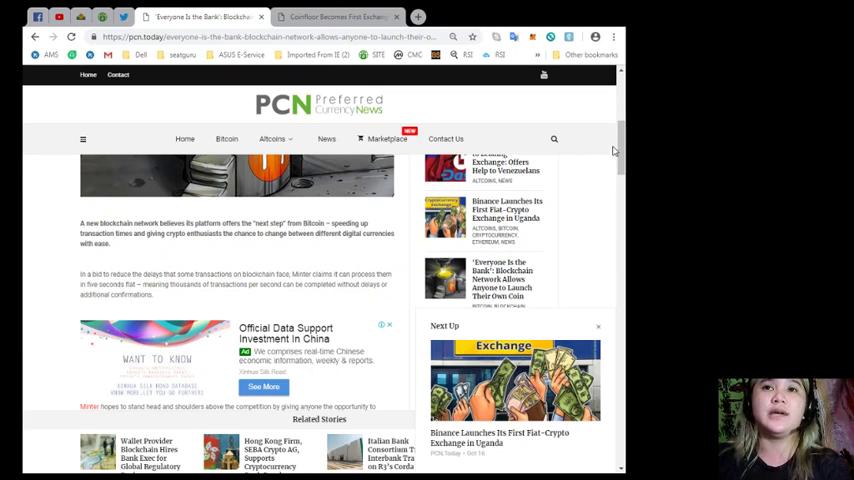
scroll("down", 3)
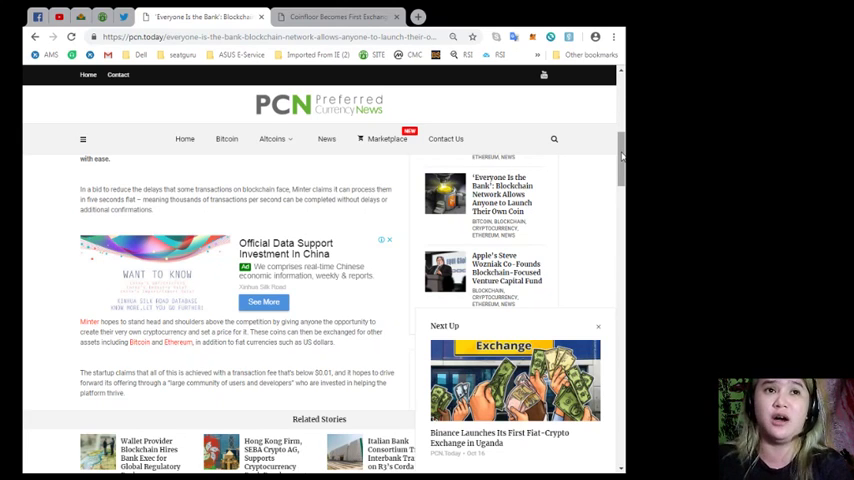
scroll("down", 3)
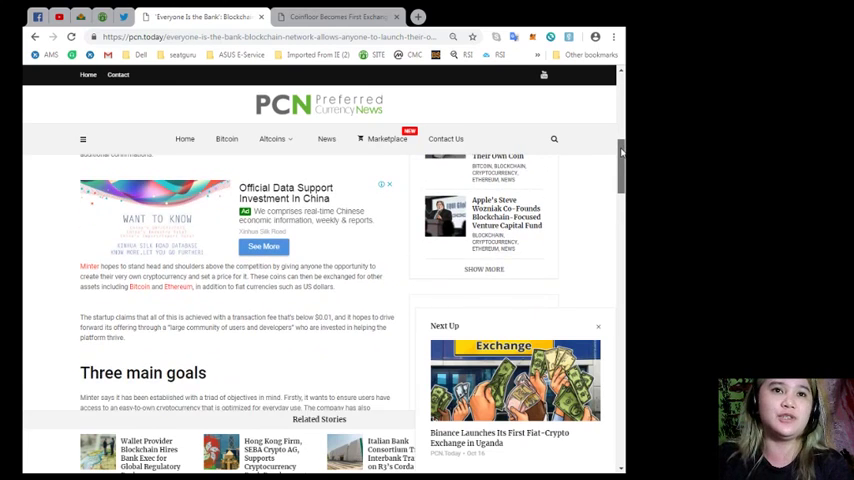
scroll("down", 3)
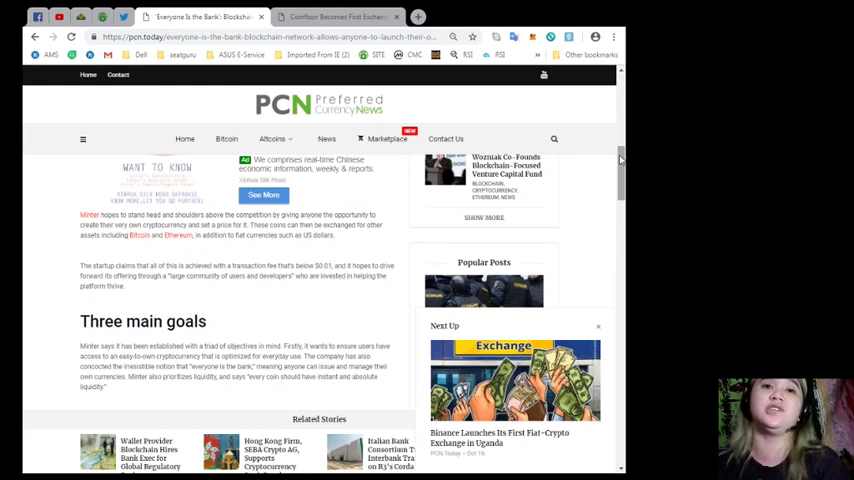
scroll("down", 3)
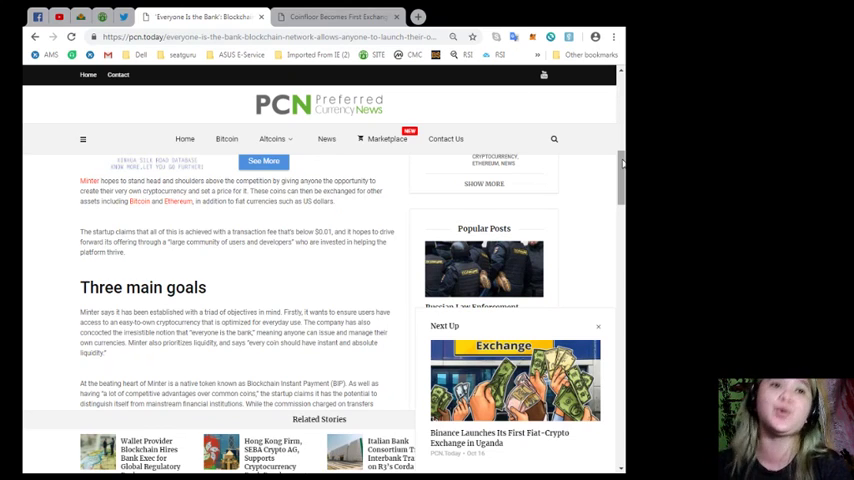
Scroll past 'Three main goals' to the Blockchain Instant Payment (BIP) paragraphs
scroll("down", 3)
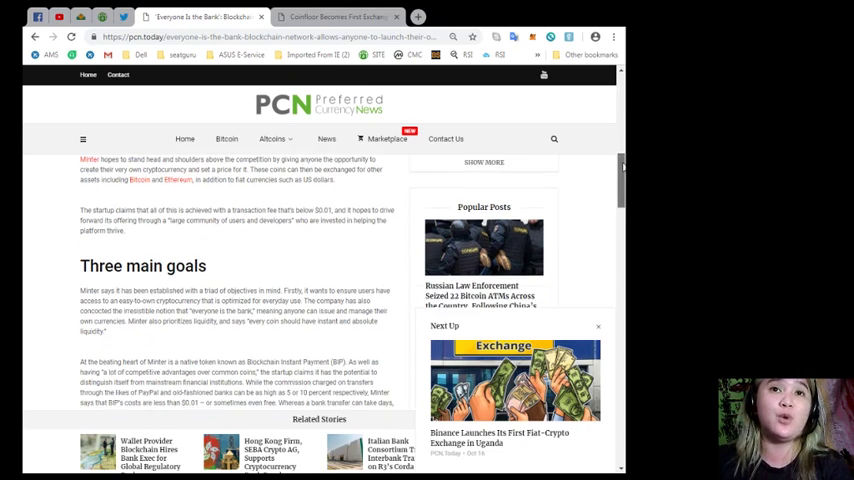
scroll("down", 3)
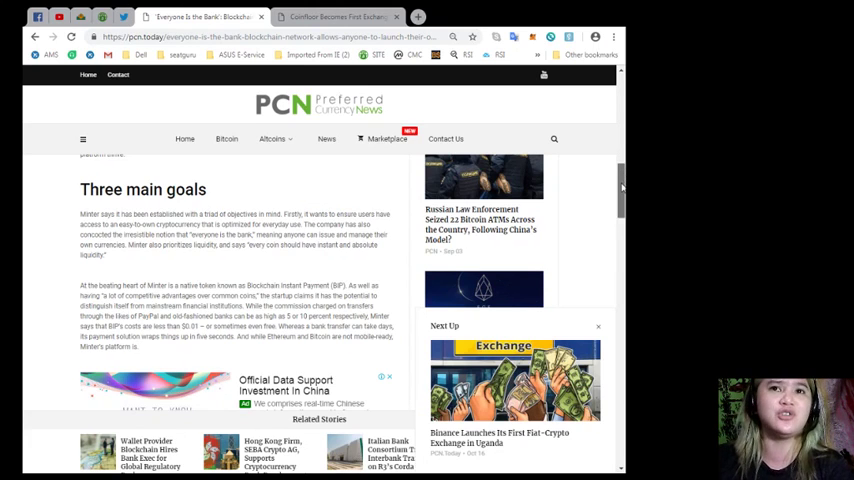
scroll("down", 3)
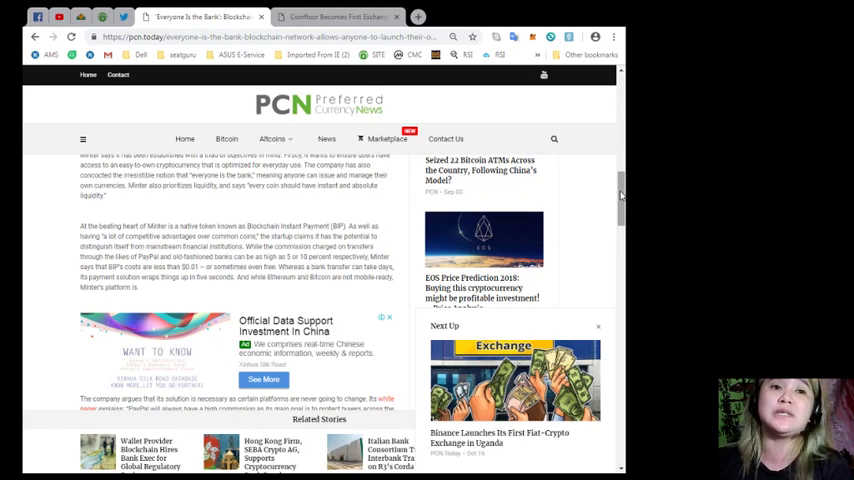
Scroll down to the 'Integration with Telegram' section and the article tags
scroll("down", 3)
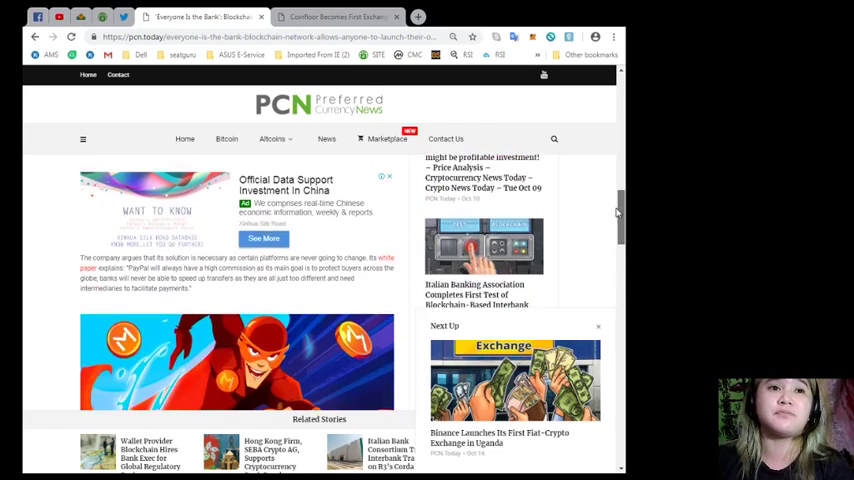
scroll("down", 3)
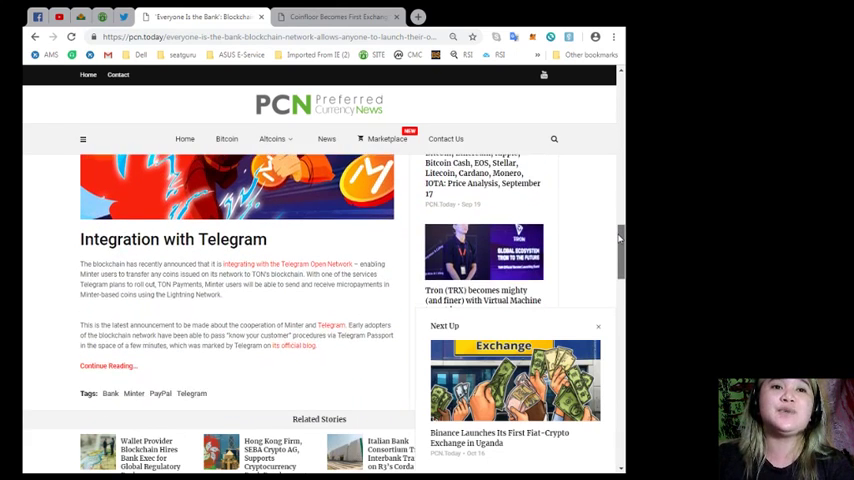
Scroll through the body text below the Minter featured image
scroll("down", 3)
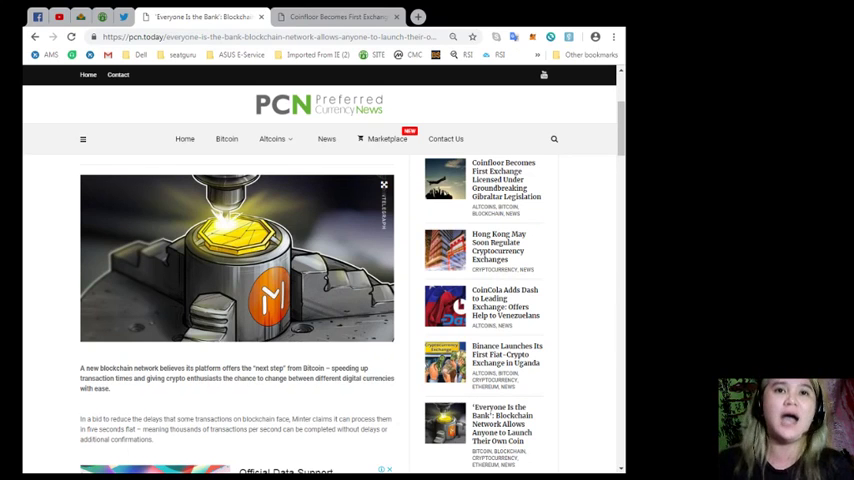
Scroll up to show the article's full headline, author and date
scroll("up", 3)
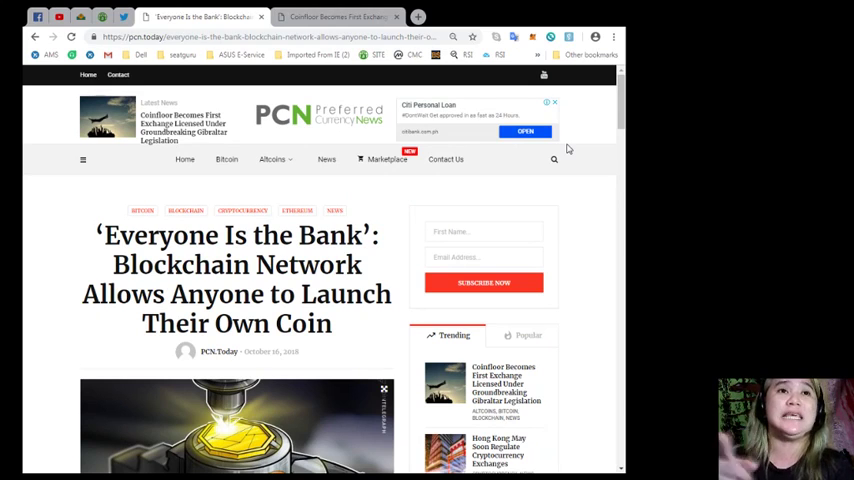
Open the Coinfloor Gibraltar article and read past 'Quality Not Quantity' into the Malta paragraphs
left_click(345, 16)
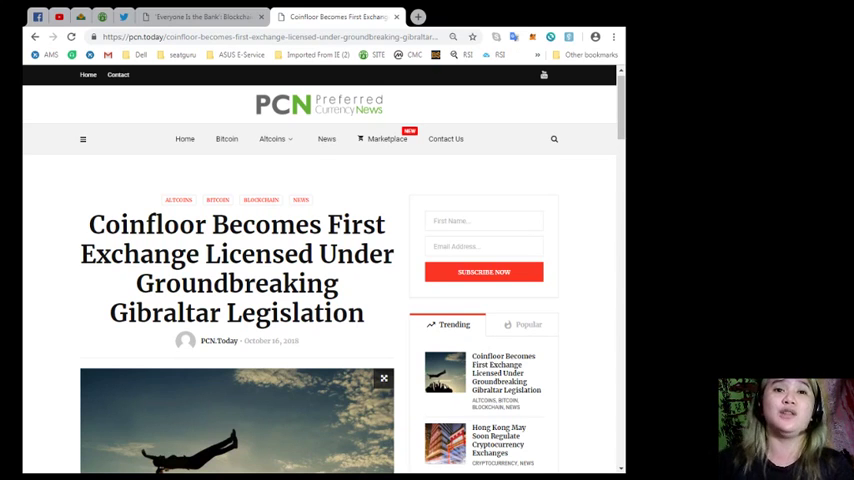
scroll("down", 3)
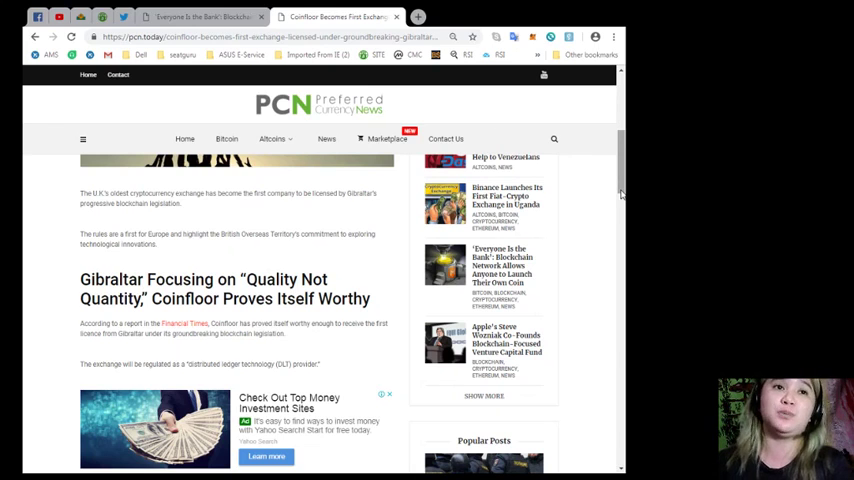
scroll("down", 3)
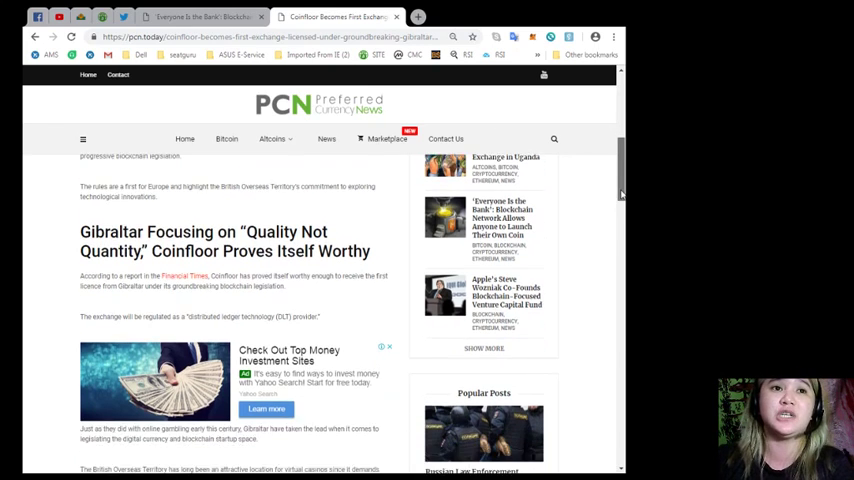
scroll("down", 3)
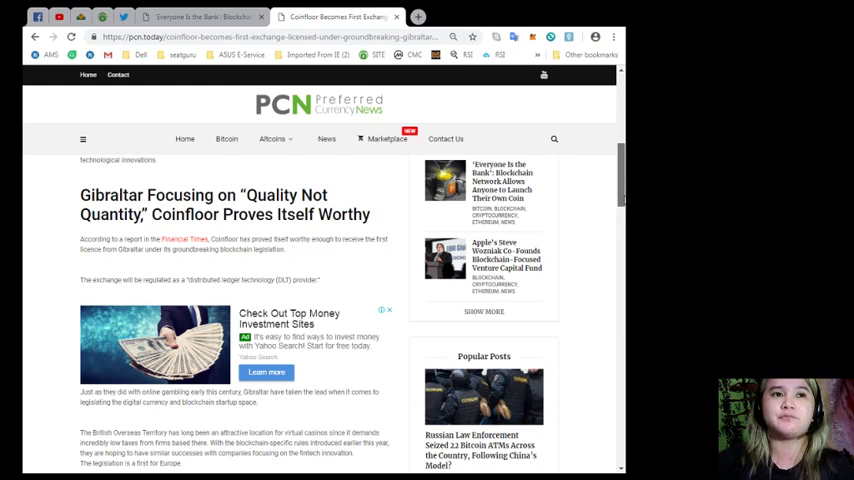
scroll("down", 3)
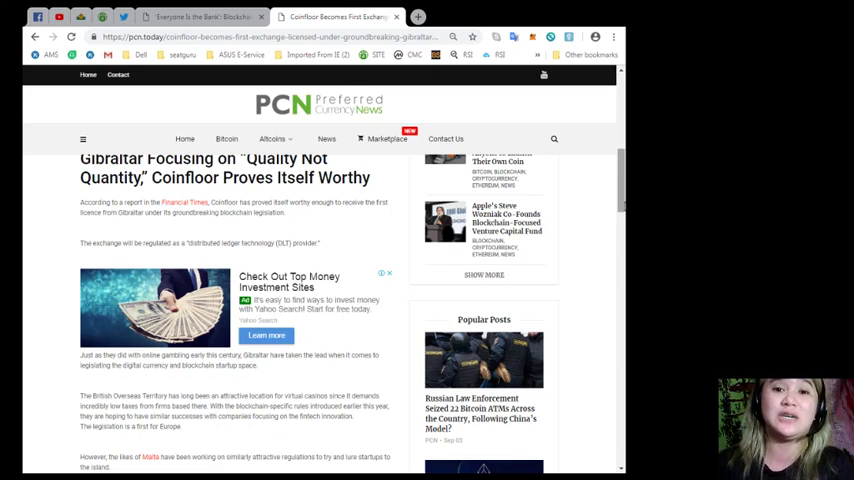
scroll("down", 3)
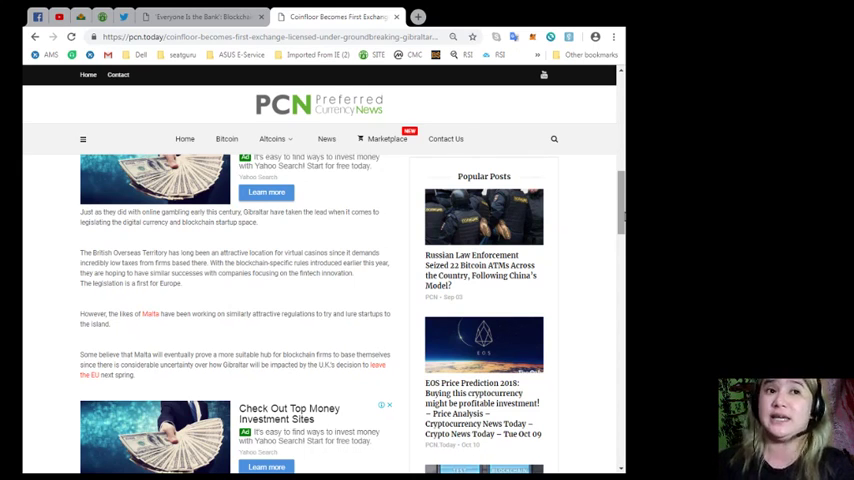
Scroll through the CEO quote to the Continue Reading link, tags and Hong Kong previous-article link
scroll("down", 3)
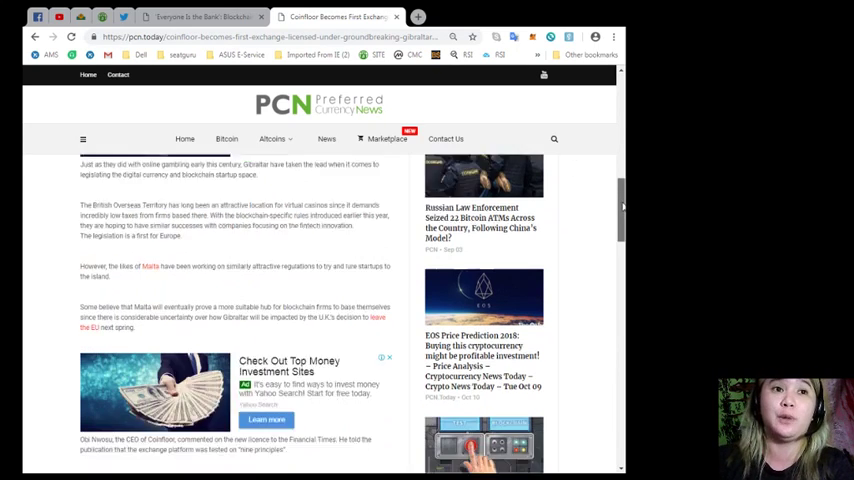
scroll("down", 3)
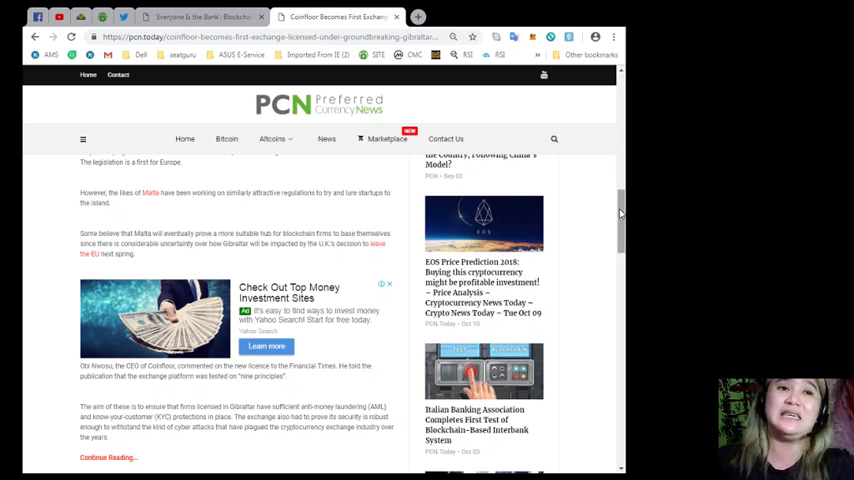
scroll("down", 3)
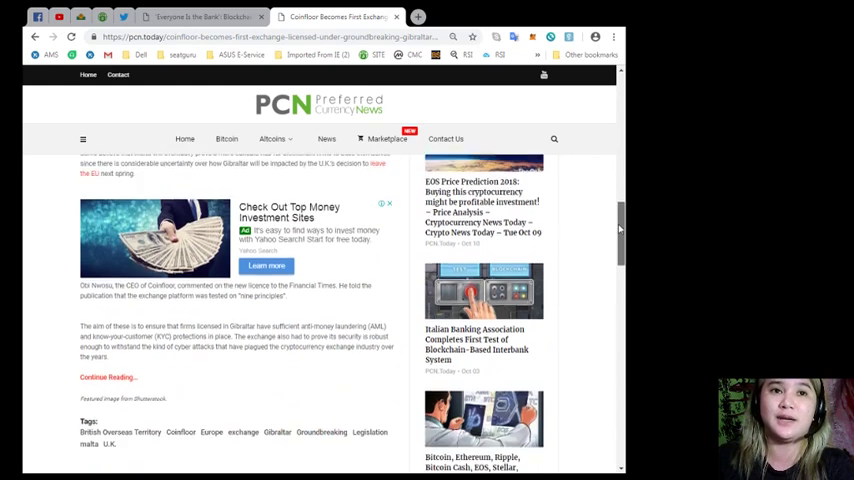
scroll("down", 3)
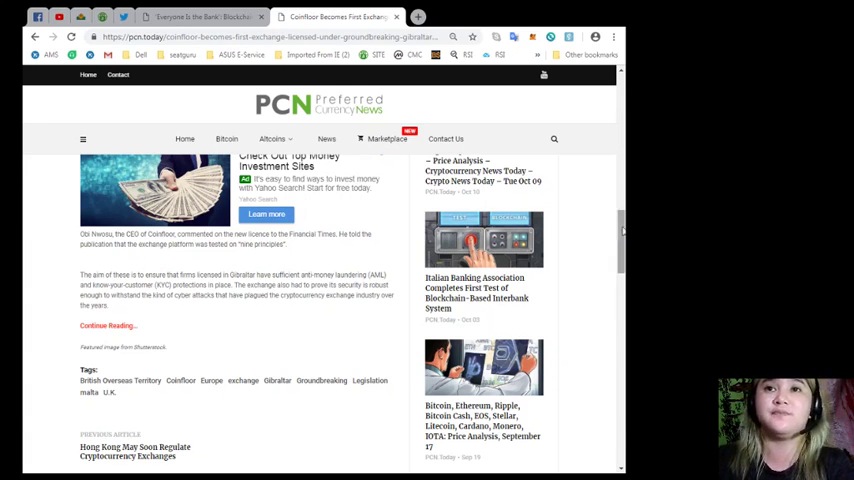
scroll("up", 3)
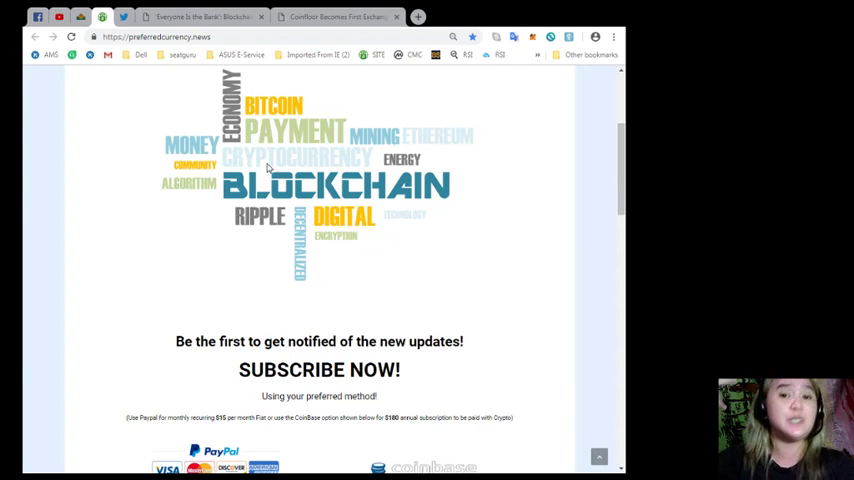
Scroll through the SUBSCRIBE NOW payment options and What we do, then back up
scroll("down", 3)
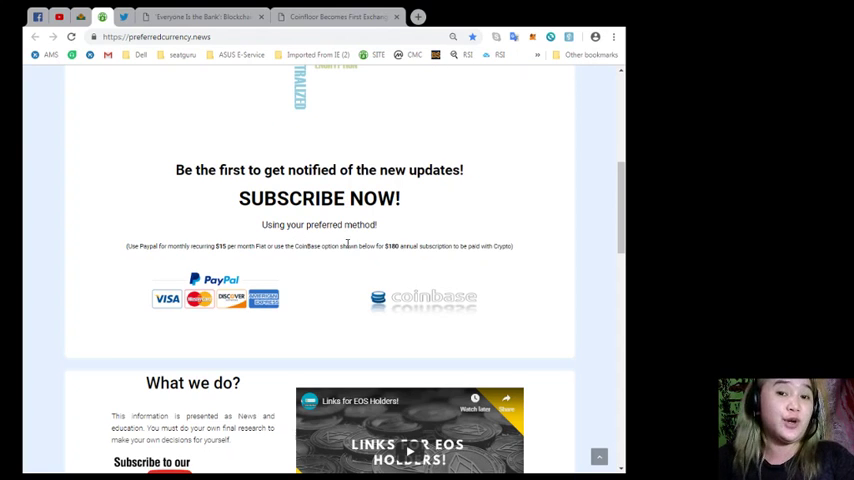
scroll("down", 3)
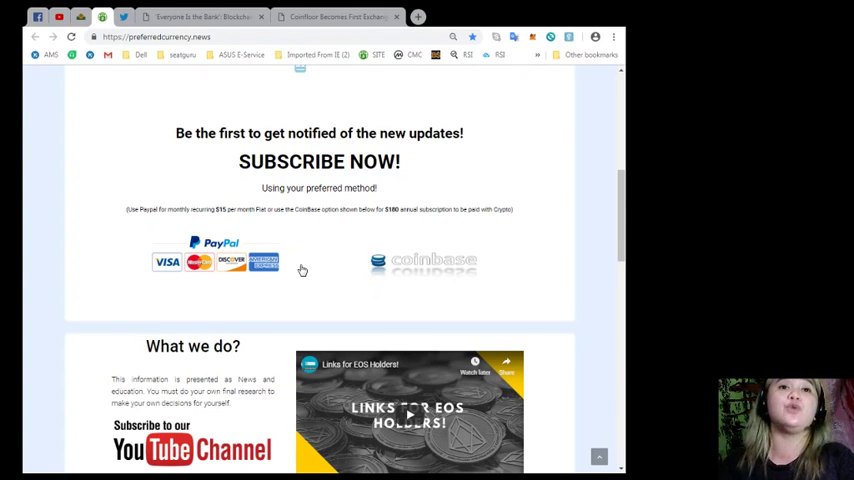
mouse_move(288, 264)
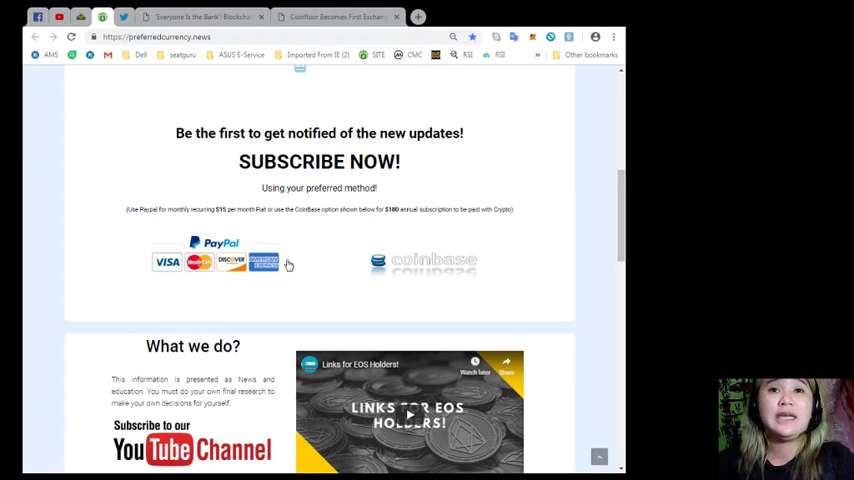
scroll("down", 3)
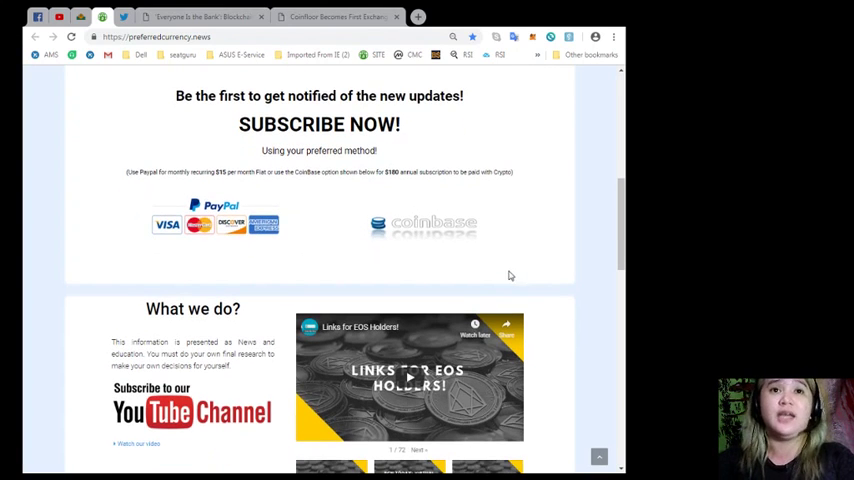
mouse_move(493, 273)
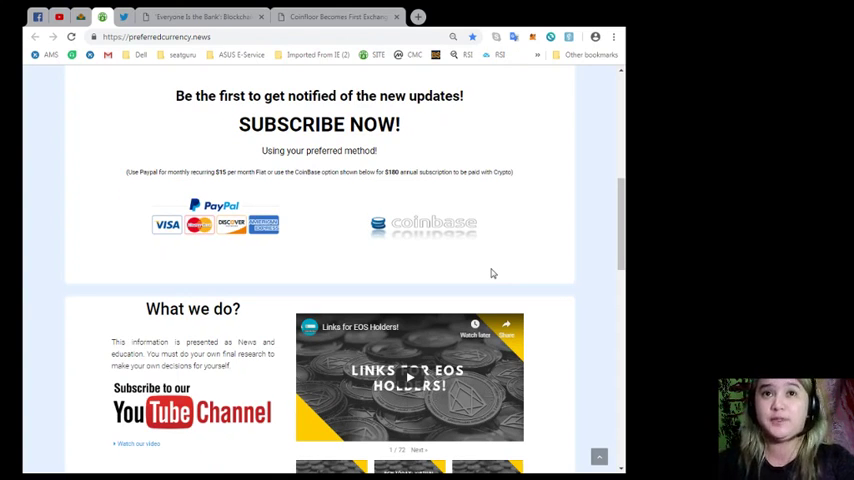
scroll("up", 3)
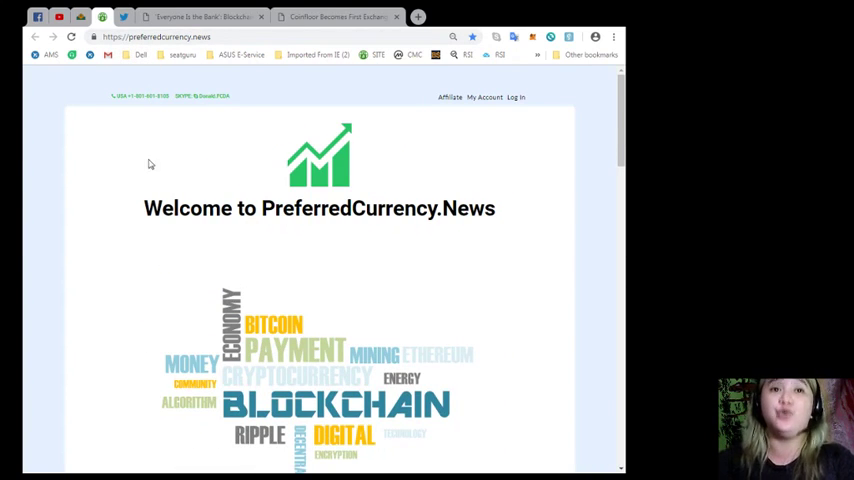
mouse_move(335, 253)
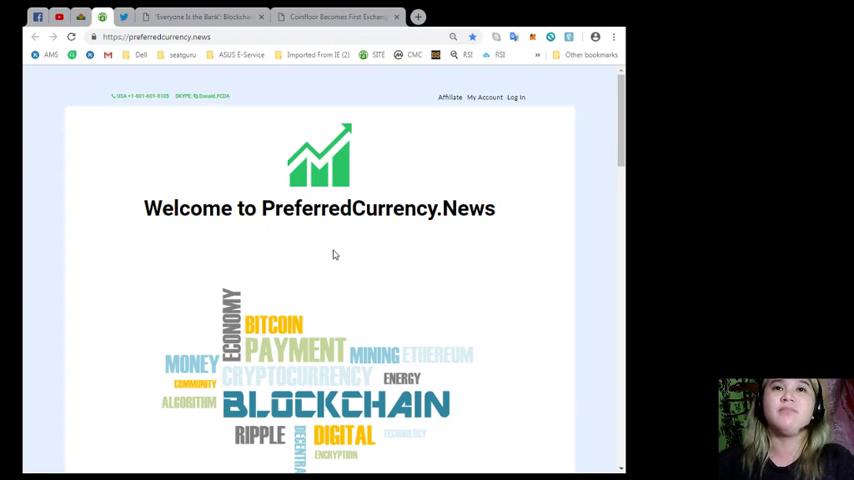
mouse_move(322, 268)
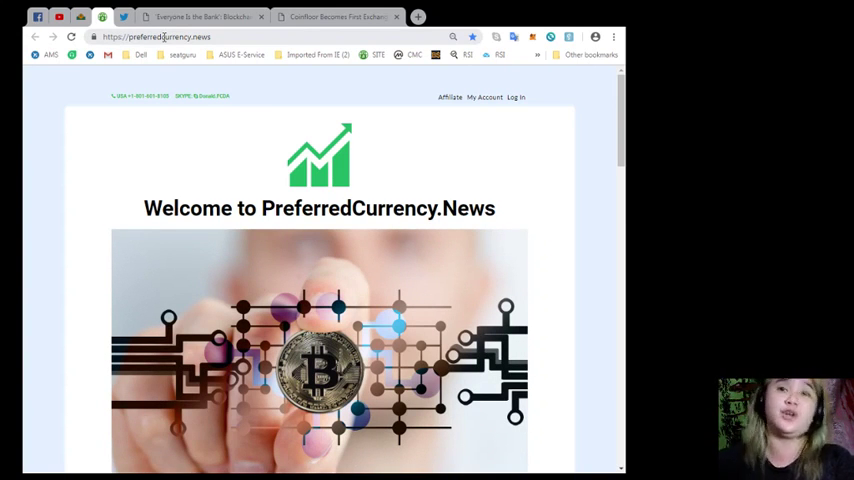
Scroll the homepage back to the 'Welcome to PreferredCurrency.News' word-cloud banner
scroll("down", 3)
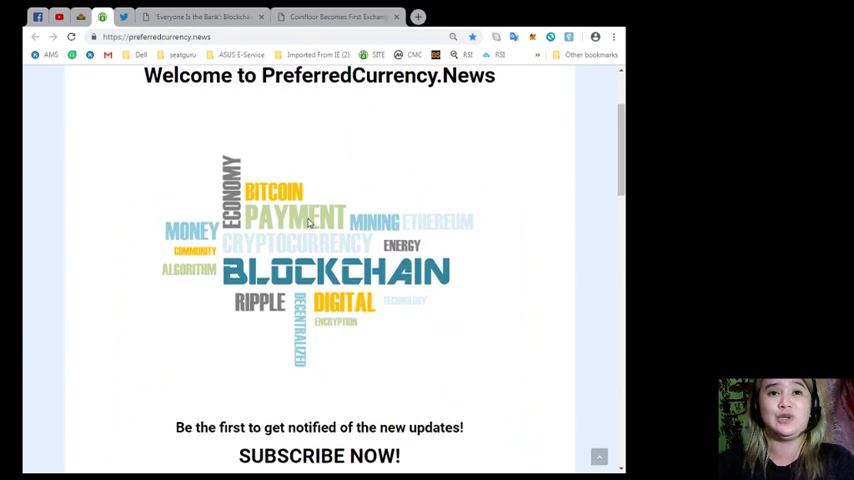
scroll("up", 3)
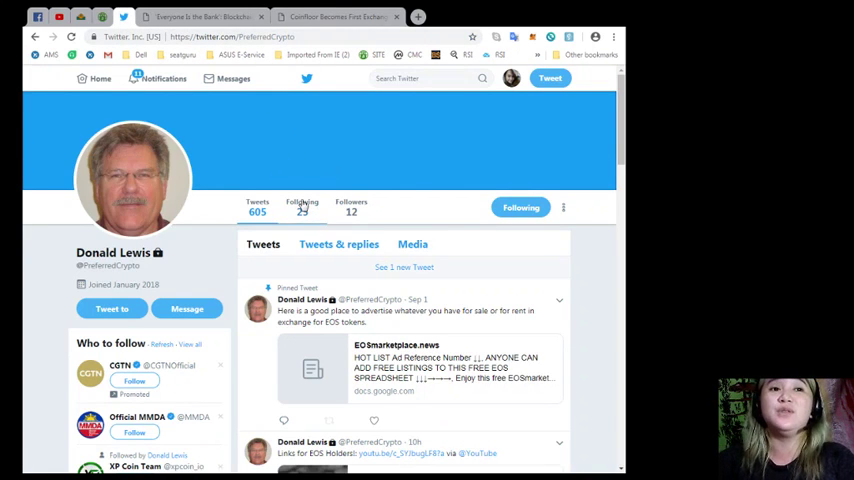
mouse_move(302, 206)
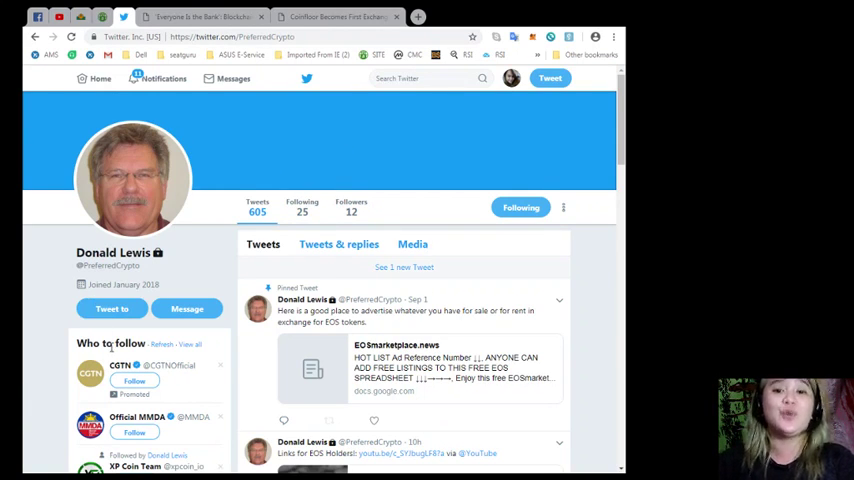
double_click(107, 265)
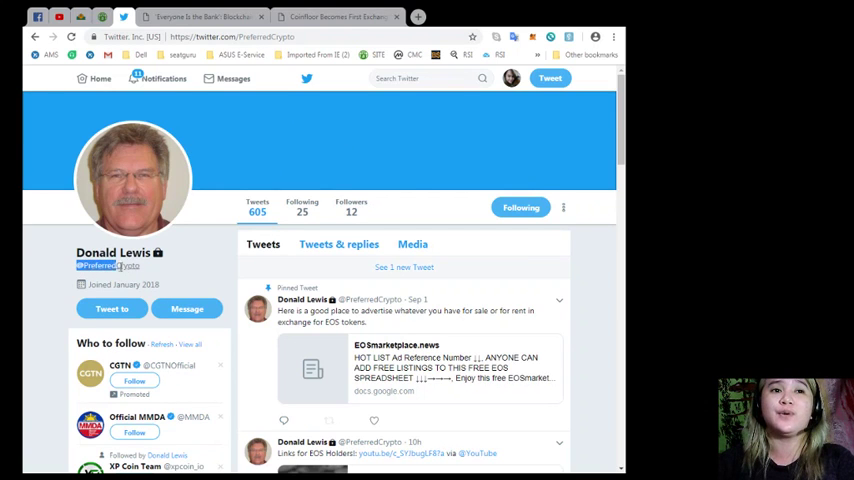
scroll("down", 3)
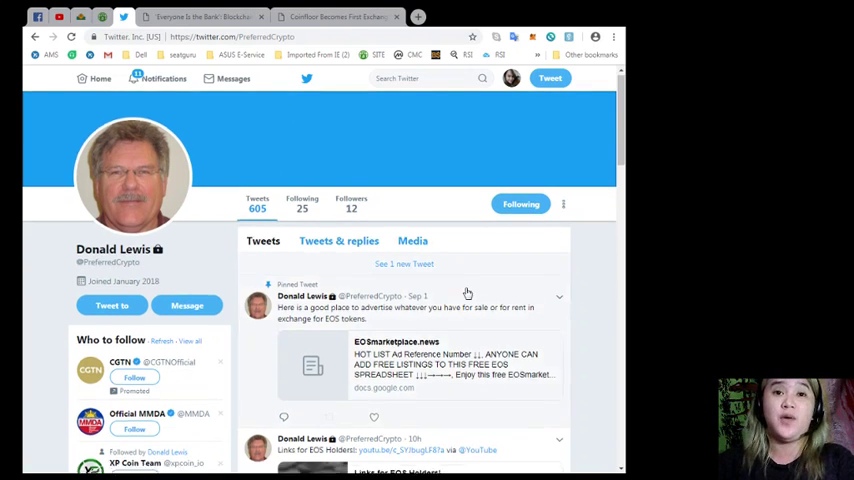
scroll("down", 3)
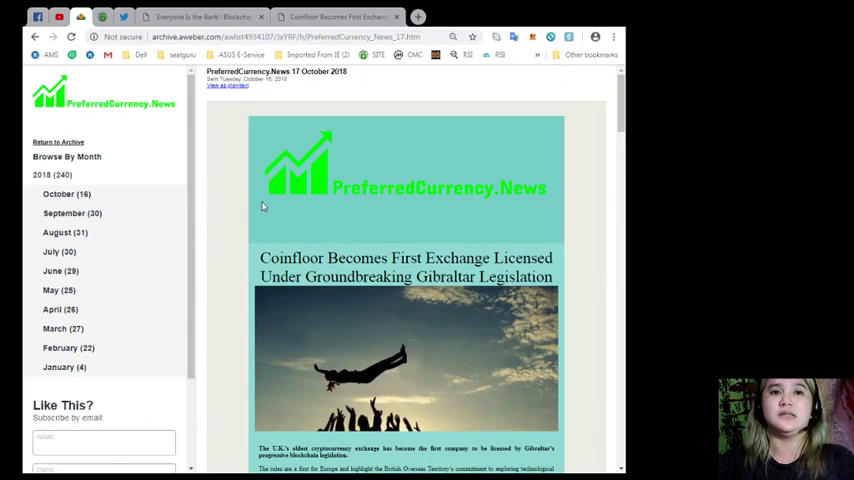
mouse_move(225, 160)
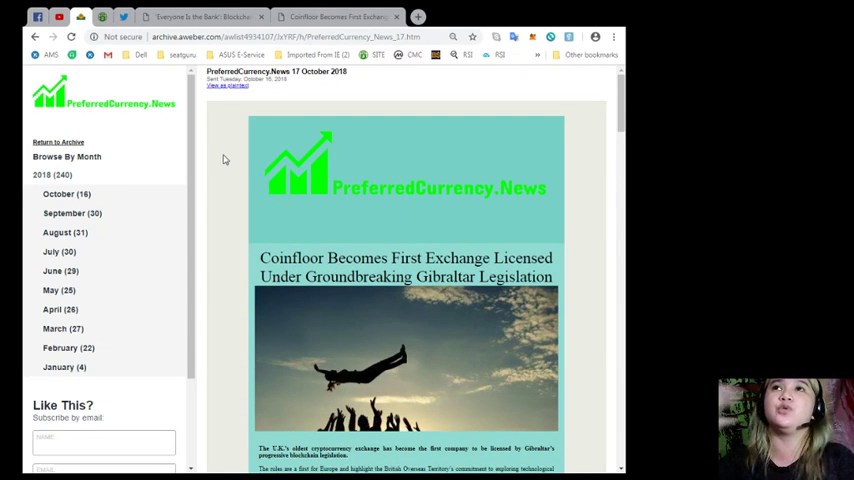
mouse_move(320, 231)
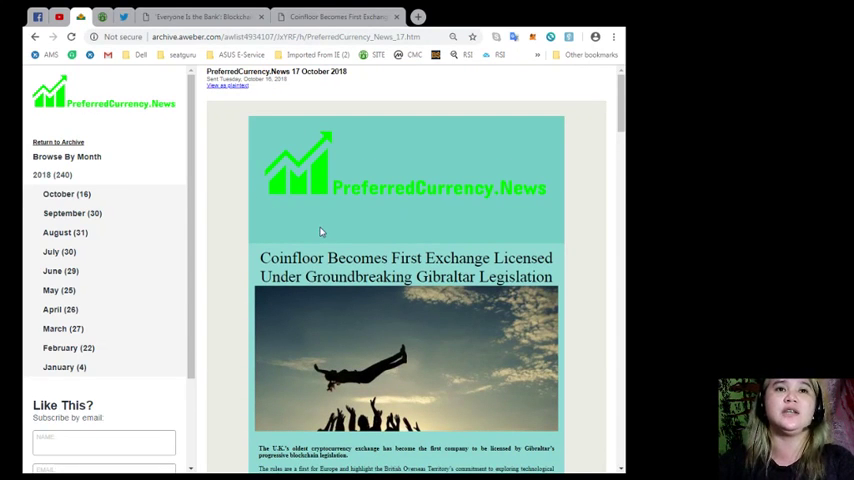
Scroll through the 17 October 2018 issue and down toward its EOS links section
scroll("down", 3)
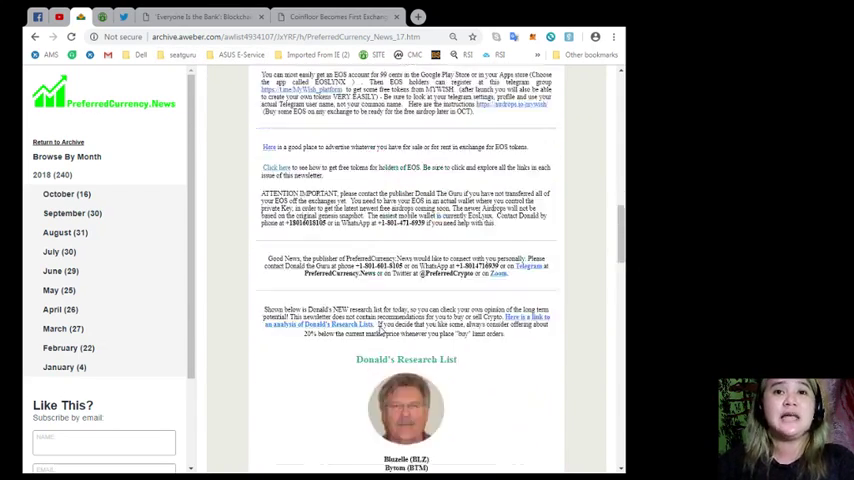
scroll("up", 3)
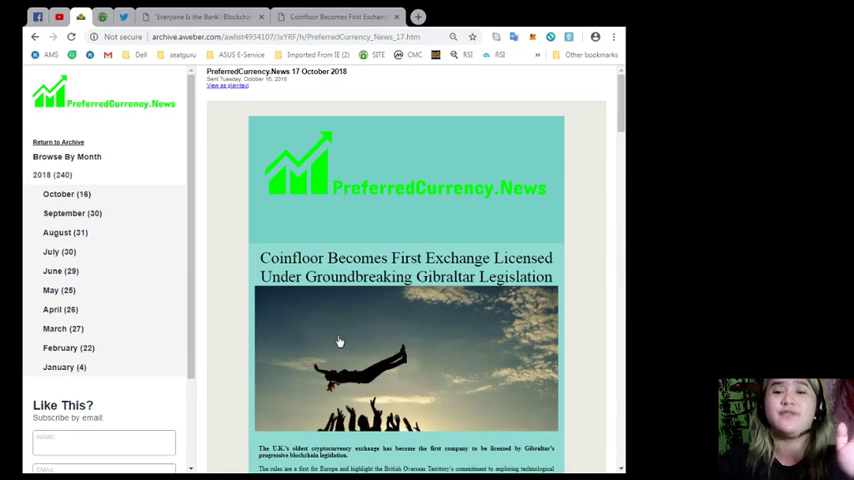
scroll("down", 3)
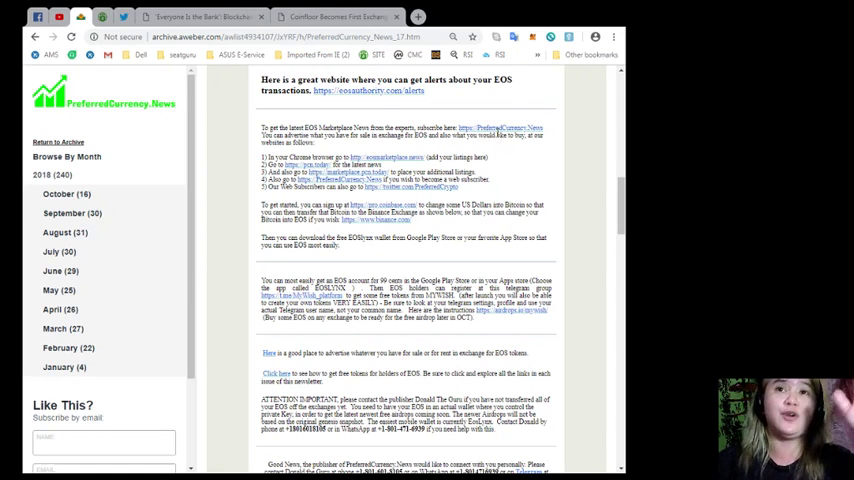
Scroll the newsletter down to the Binance Uganda story above the EOS alerts section
left_click(346, 14)
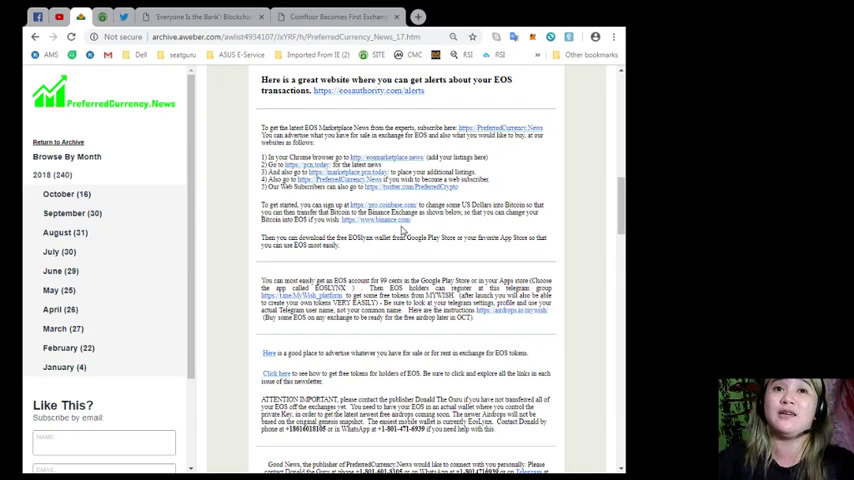
scroll("down", 3)
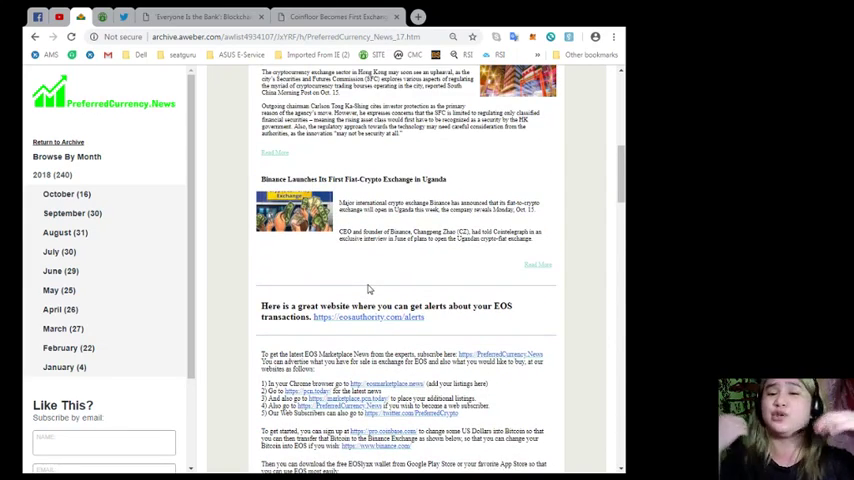
Skim down past the affiliate and exchange sections to the footer, then scroll back up
scroll("down", 3)
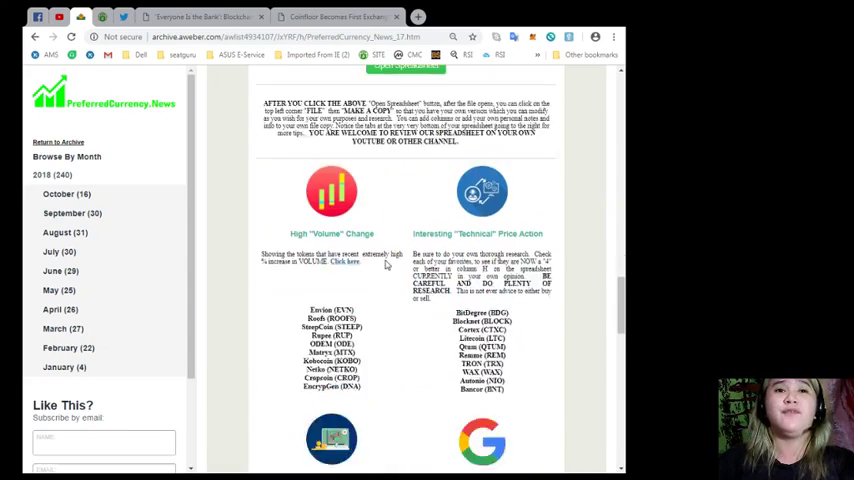
scroll("down", 3)
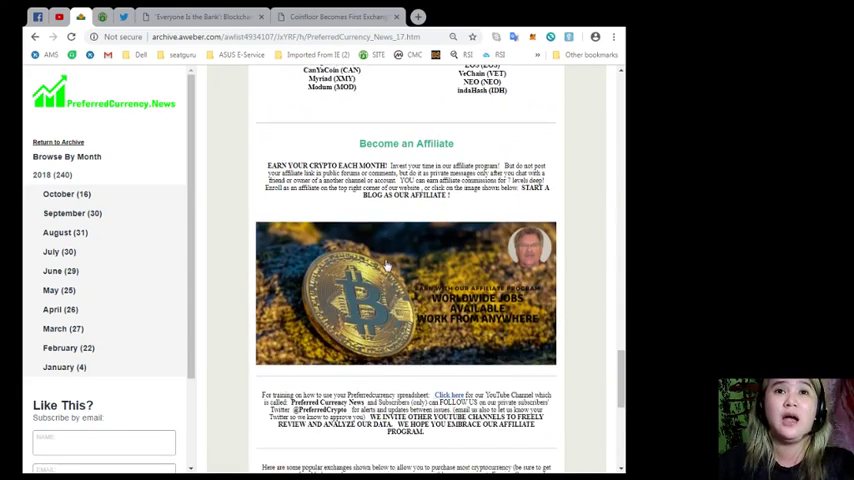
scroll("down", 3)
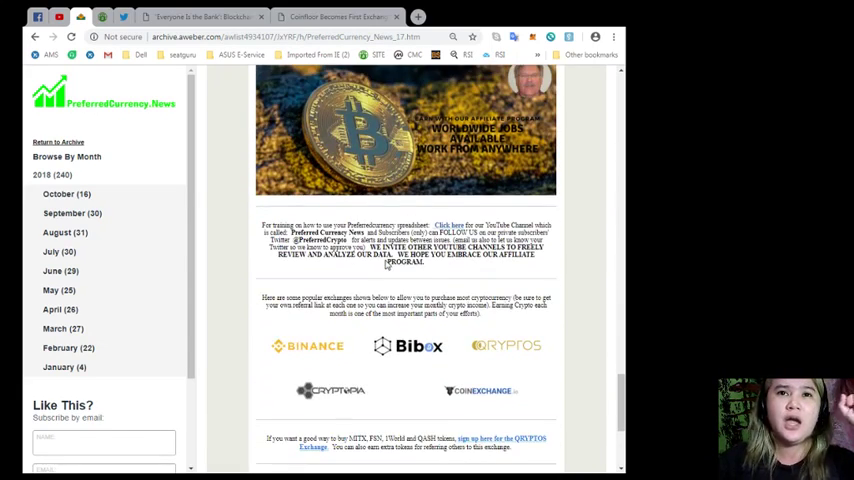
scroll("down", 3)
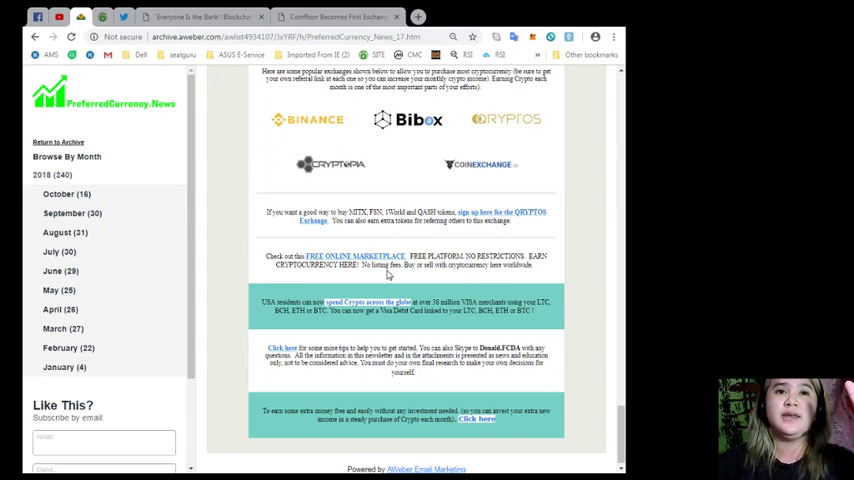
scroll("up", 3)
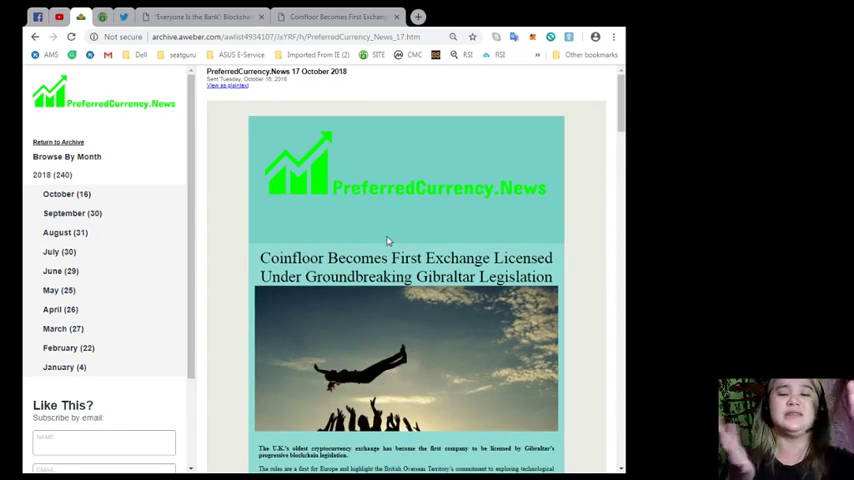